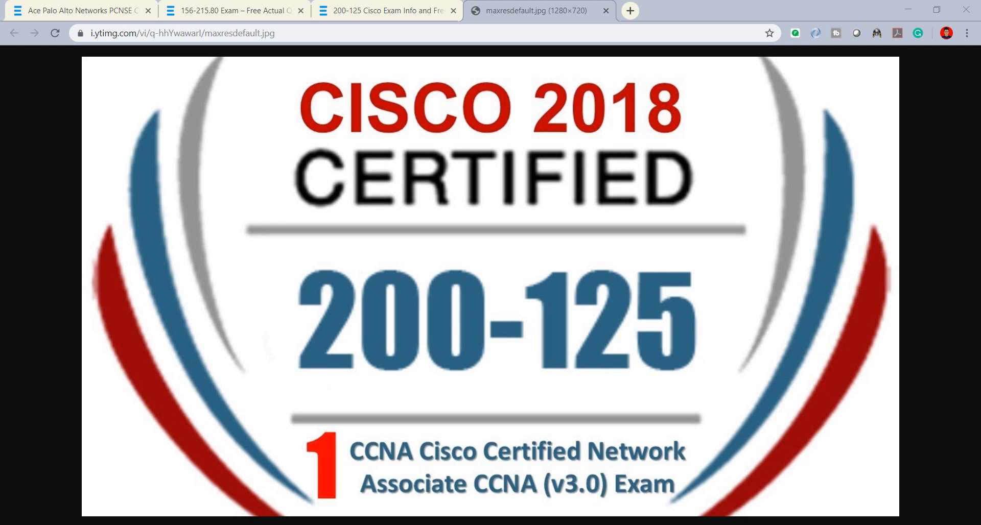
- Switch to the '200-125 Cisco Exam Info' page in Chrome
left_click(394, 11)
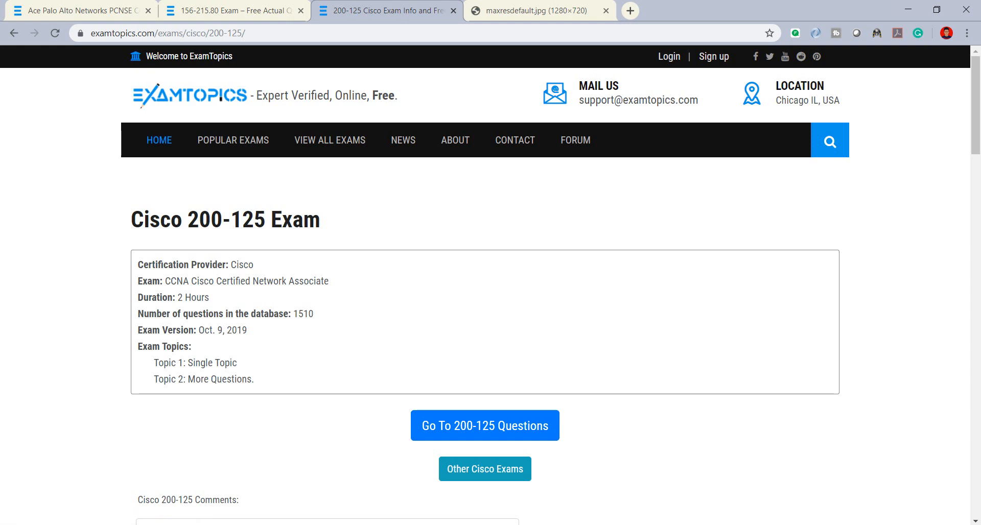
mouse_move(485, 425)
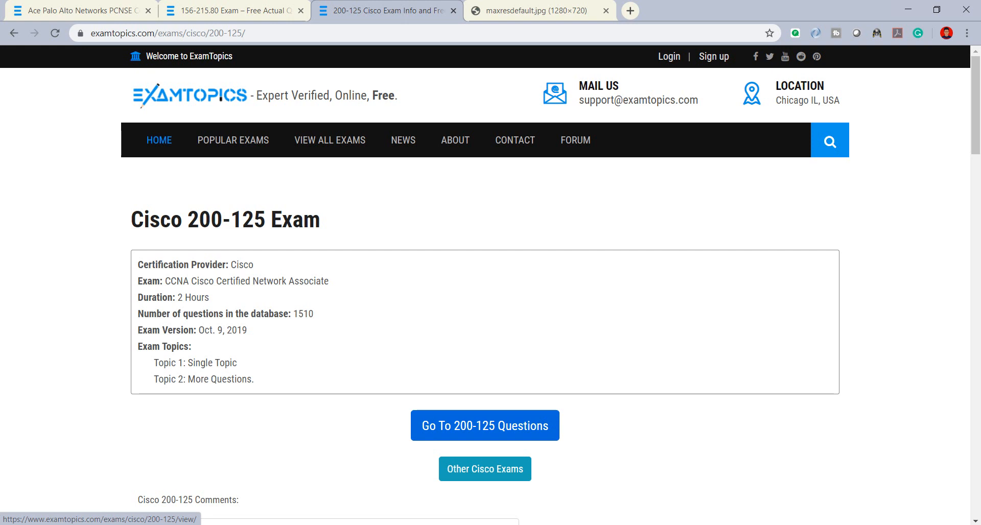
- Start loading the 200-125 question list via 'Go To 200-125 Questions'
left_click(484, 425)
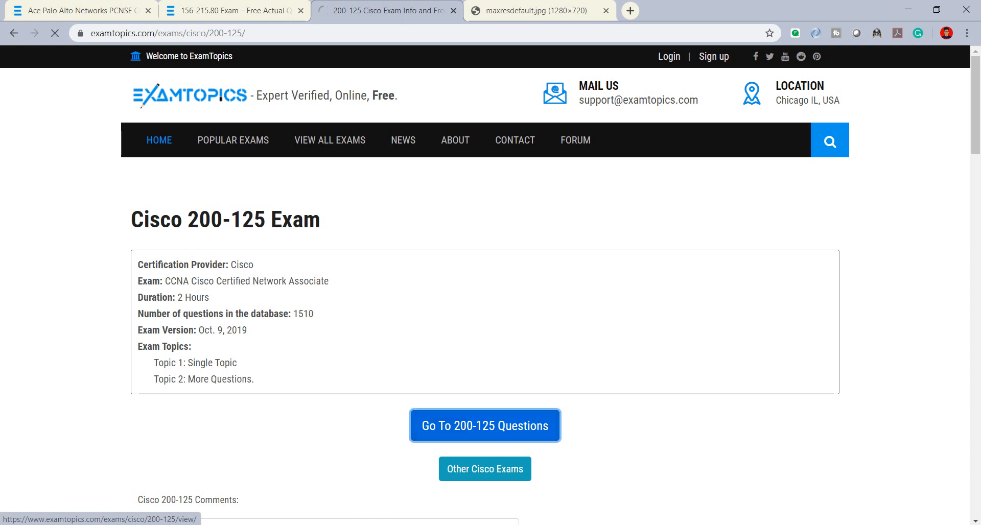
left_click(484, 425)
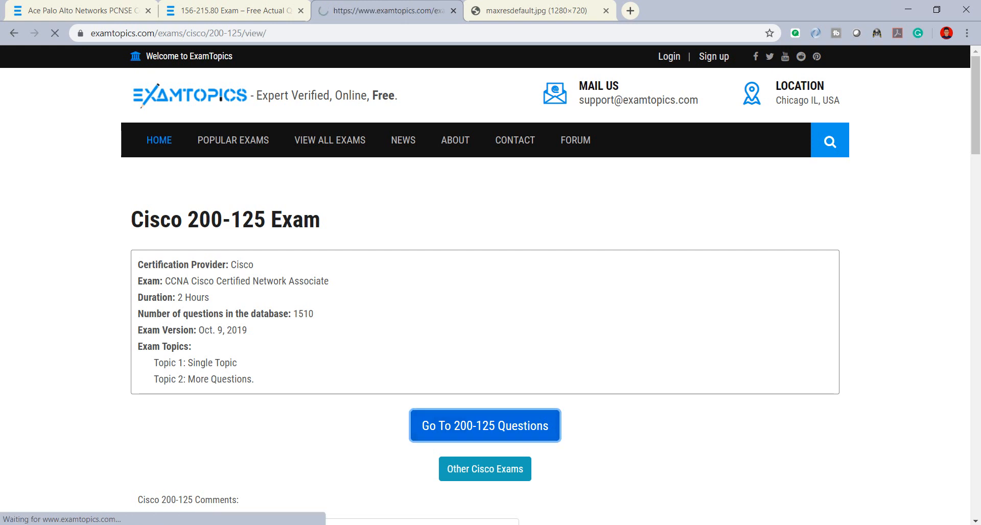
- Load page 1 of the 200-125 questions and reveal Question #1's answer, CD
left_click(485, 425)
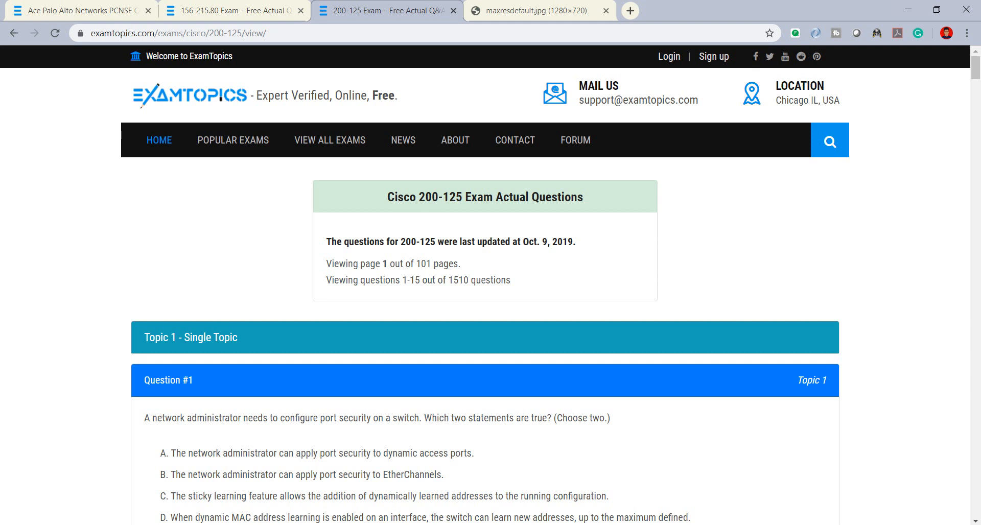
scroll("down", 3)
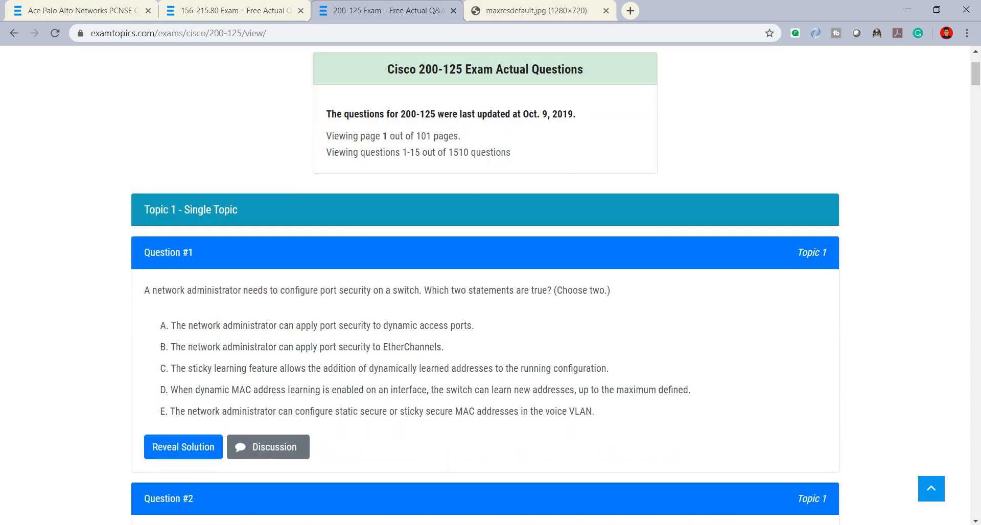
scroll("down", 3)
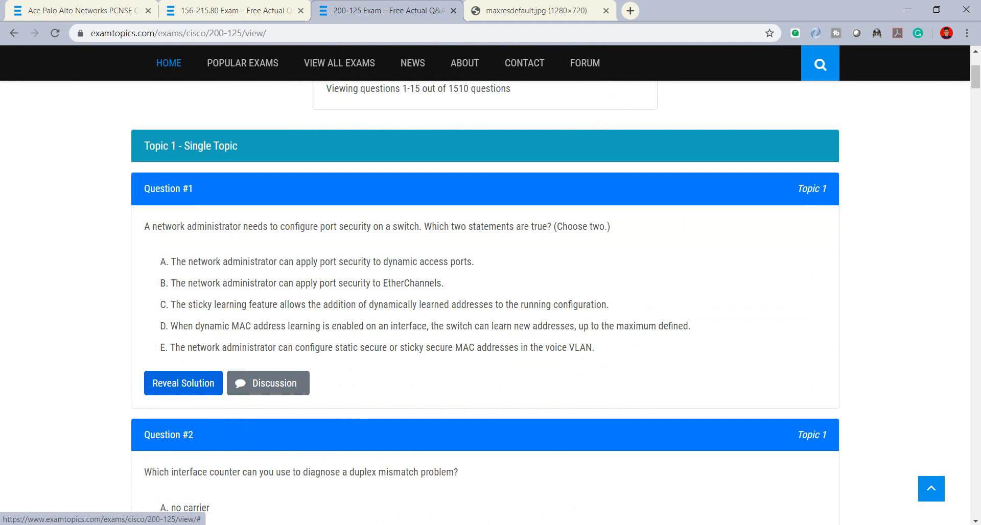
left_click(182, 383)
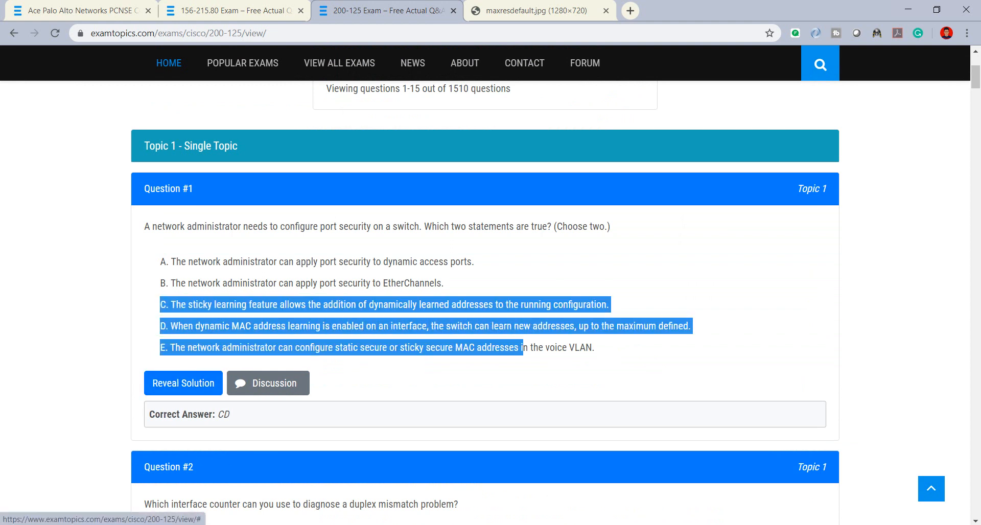
- Scroll to Question #3 and open its discussion on cut-through switching
scroll("down", 3)
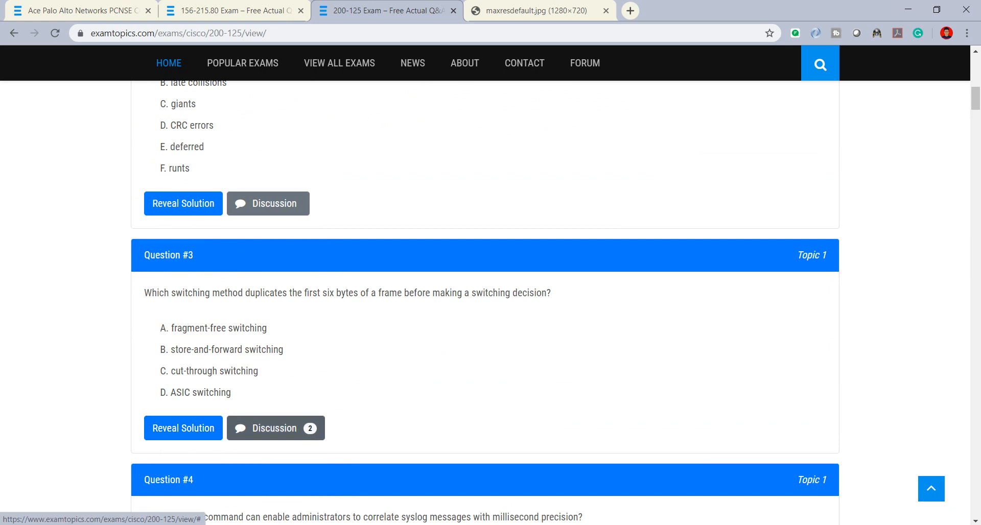
left_click(275, 428)
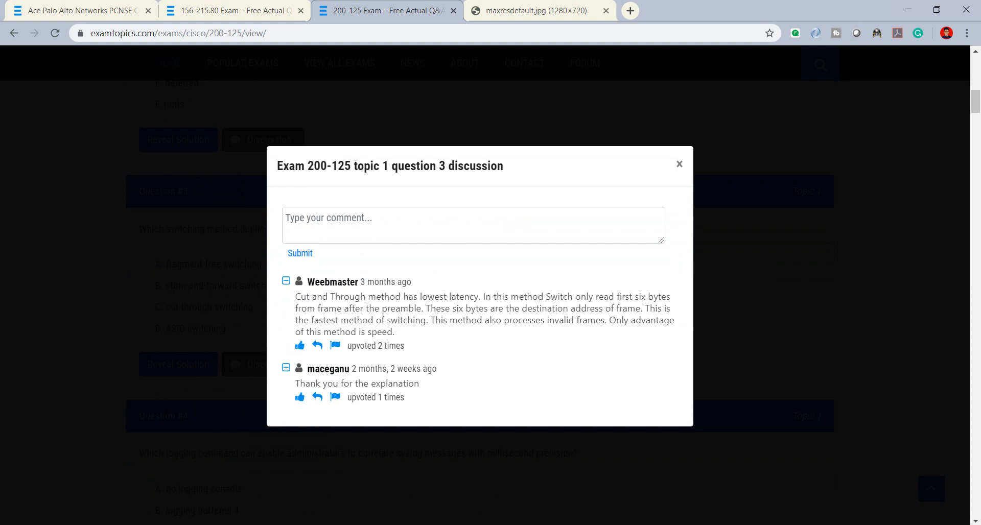
- Close Question #3's discussion and continue down to Questions #4 and #5
left_click(679, 163)
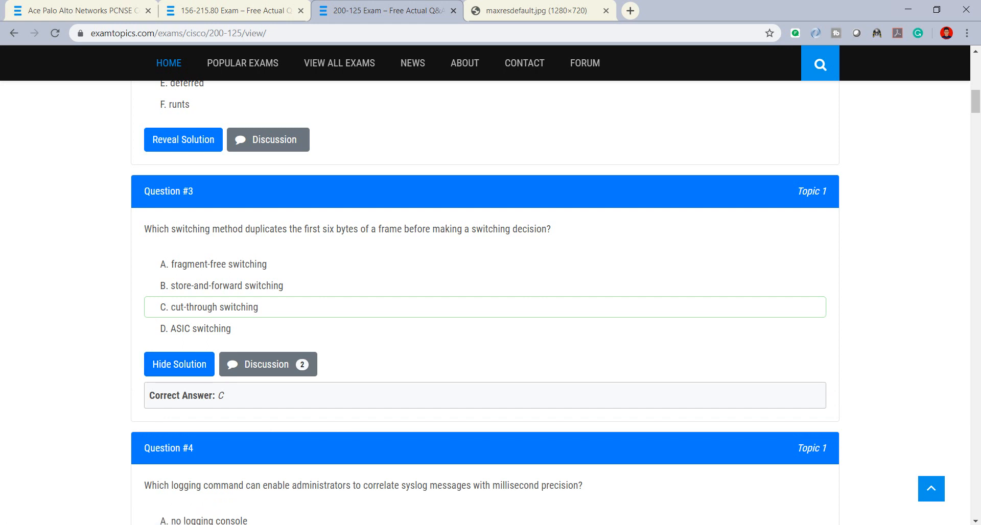
scroll("down", 3)
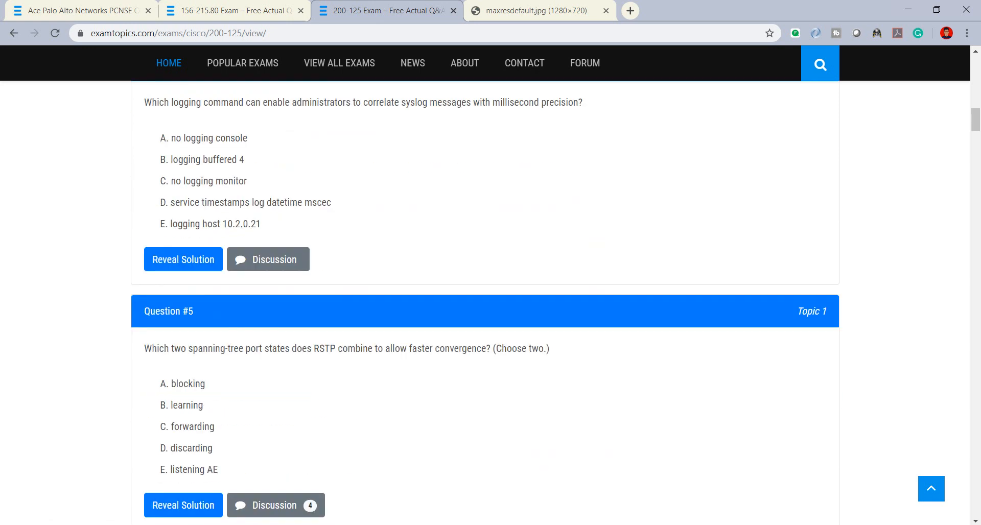
scroll("down", 3)
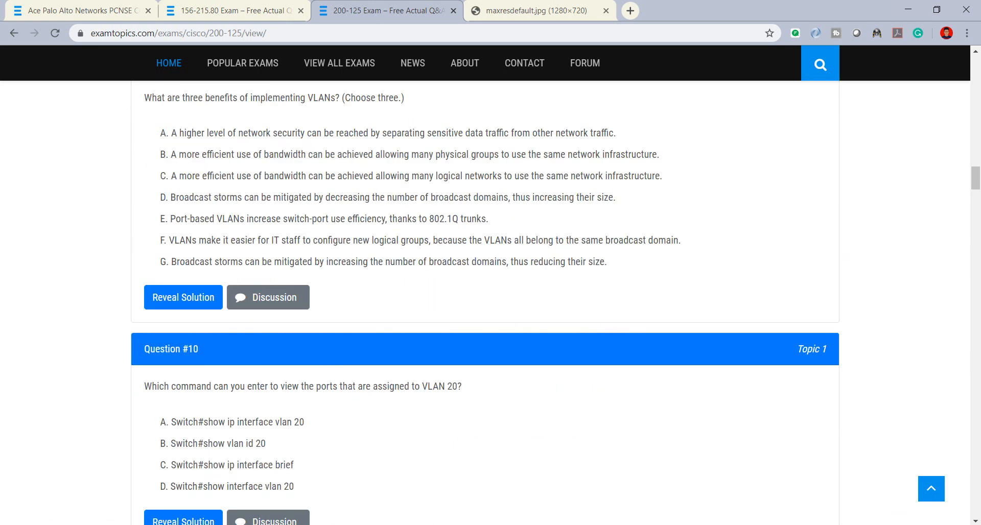
scroll("down", 3)
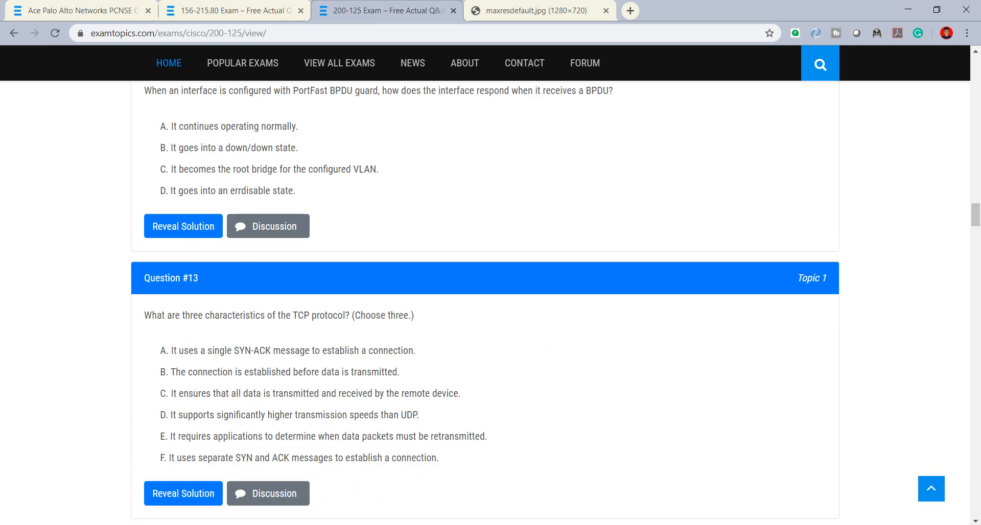
scroll("down", 3)
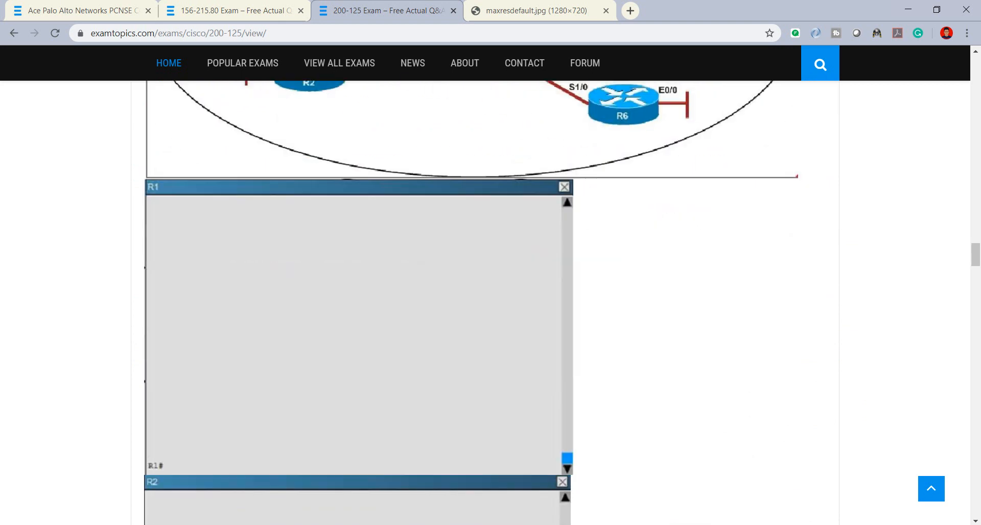
scroll("down", 3)
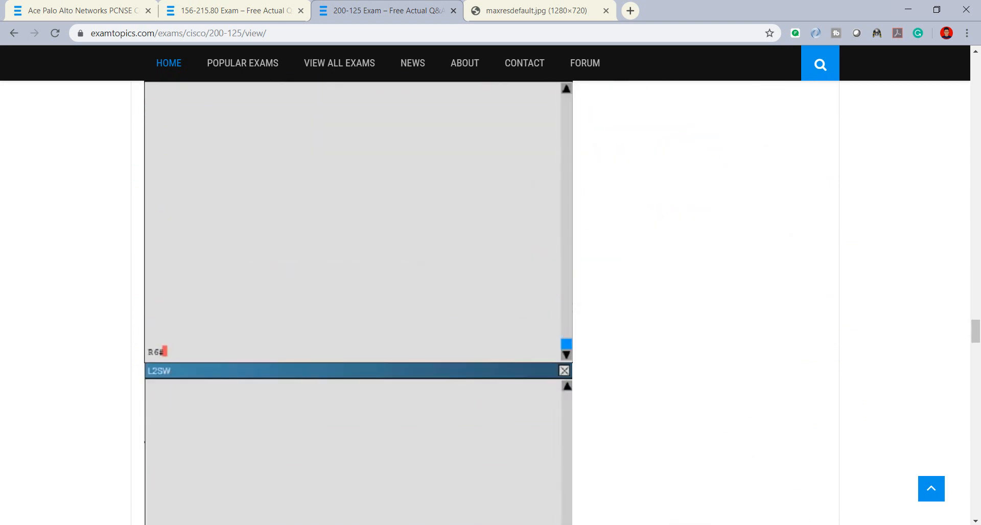
scroll("down", 3)
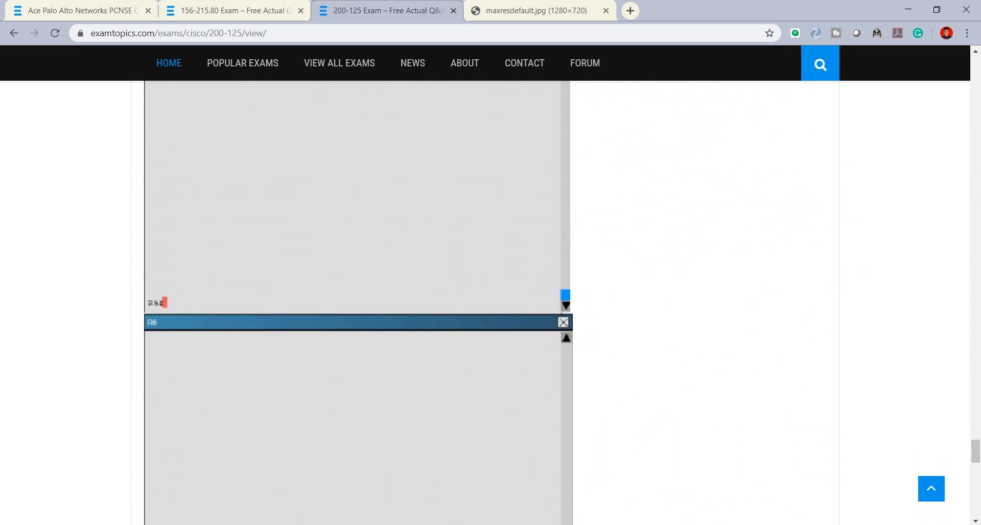
scroll("down", 3)
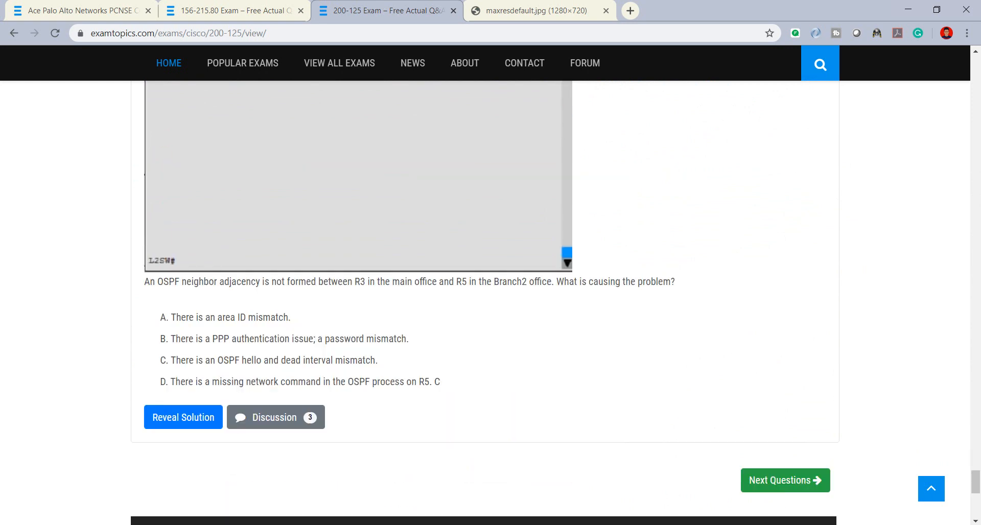
mouse_move(784, 480)
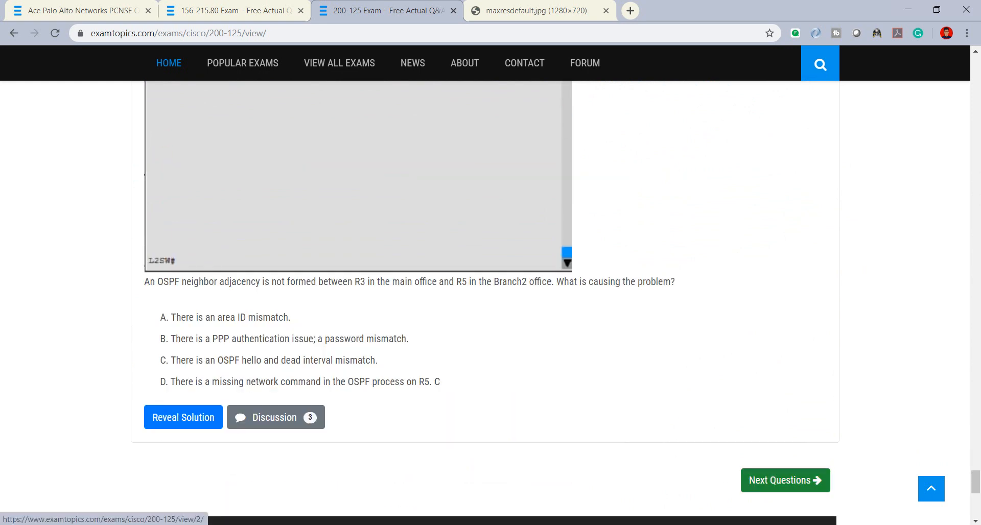
- Move to page 2 (questions 16–30 of 1510) and browse down to Questions #29 and #30
left_click(784, 480)
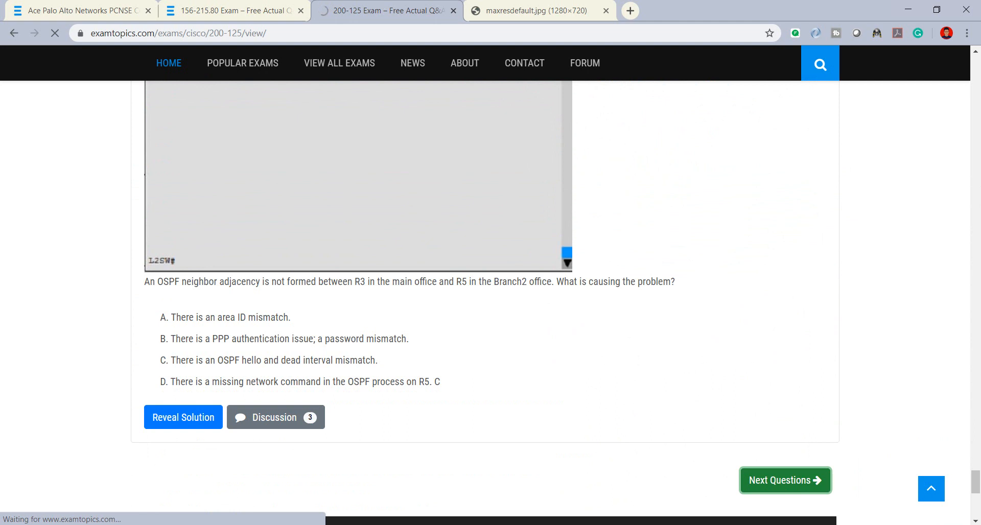
left_click(785, 480)
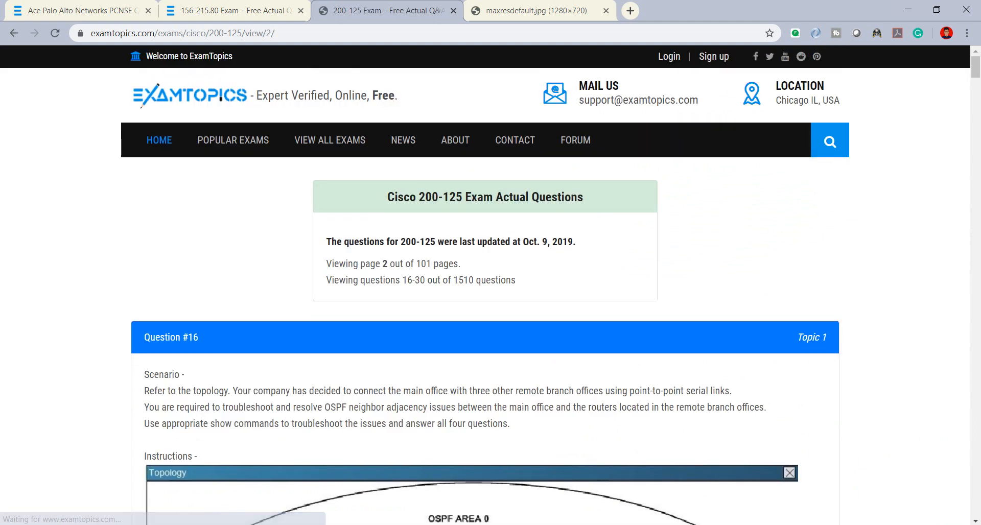
double_click(384, 263)
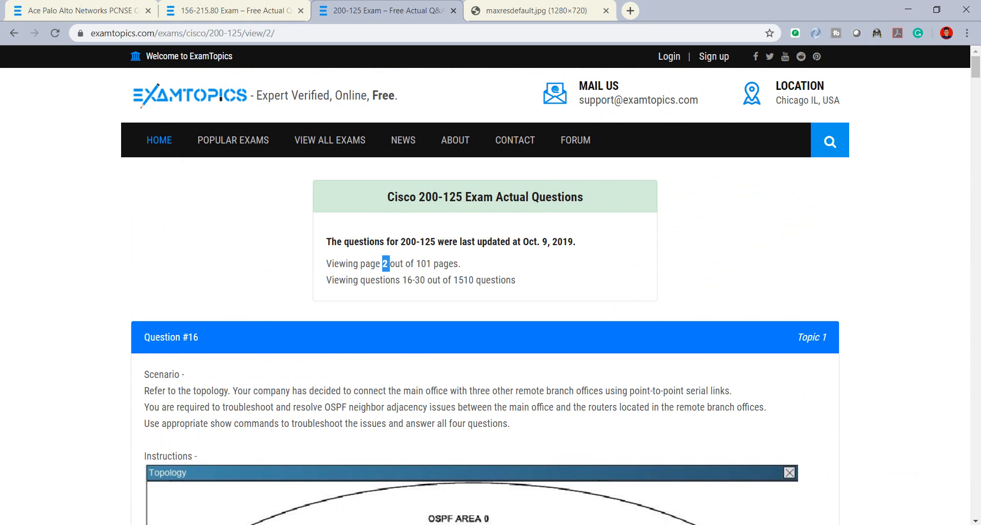
scroll("down", 3)
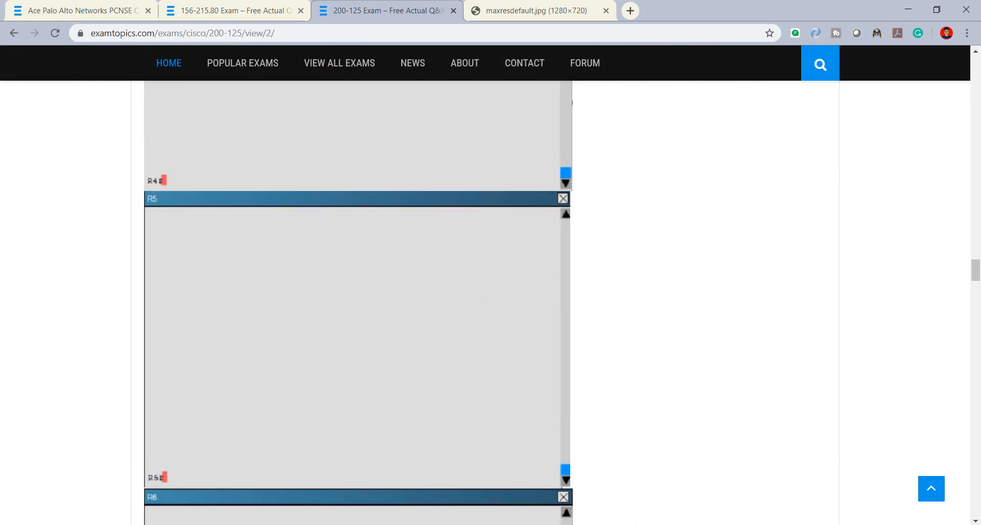
scroll("down", 3)
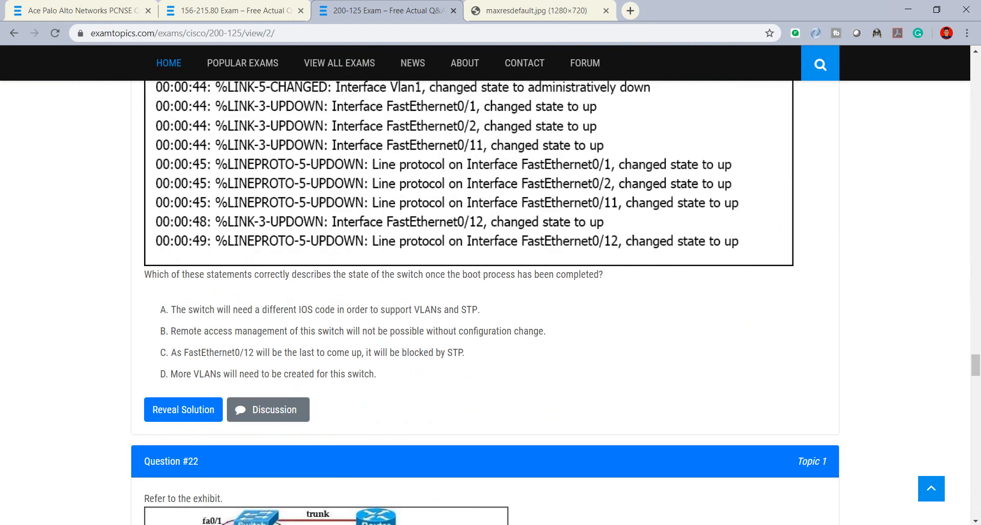
scroll("down", 3)
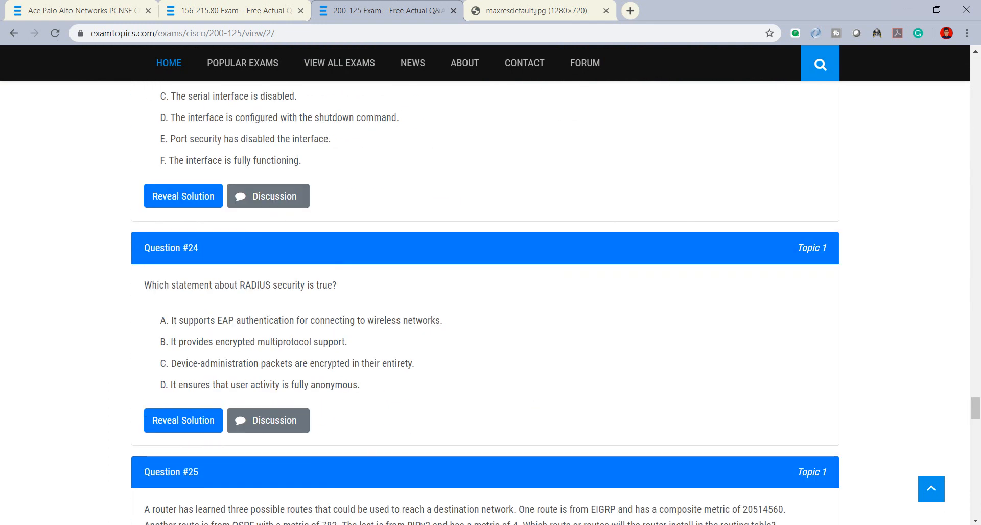
scroll("down", 3)
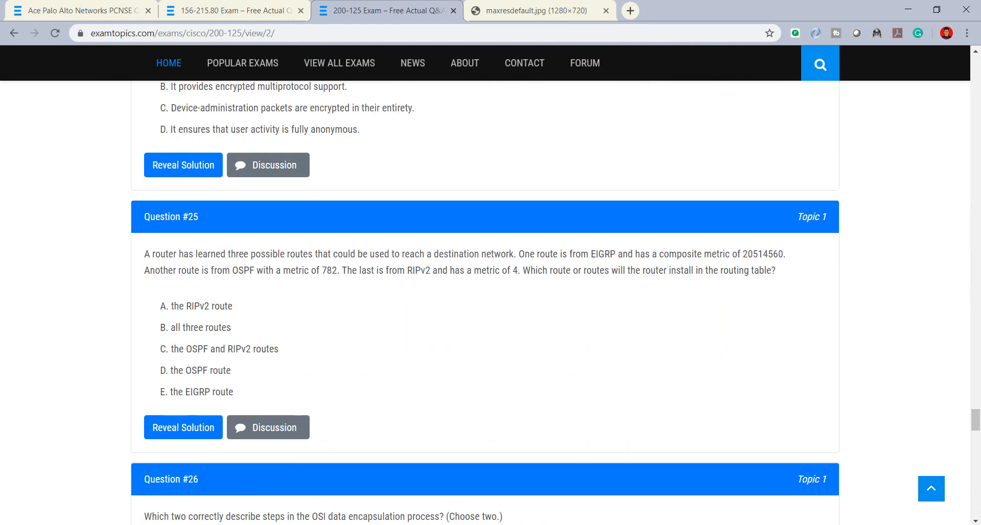
scroll("down", 3)
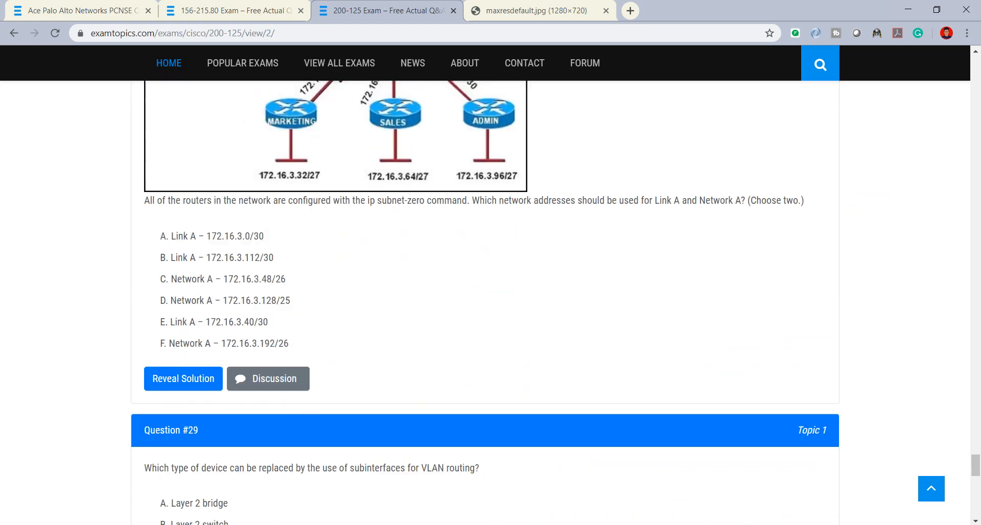
scroll("down", 3)
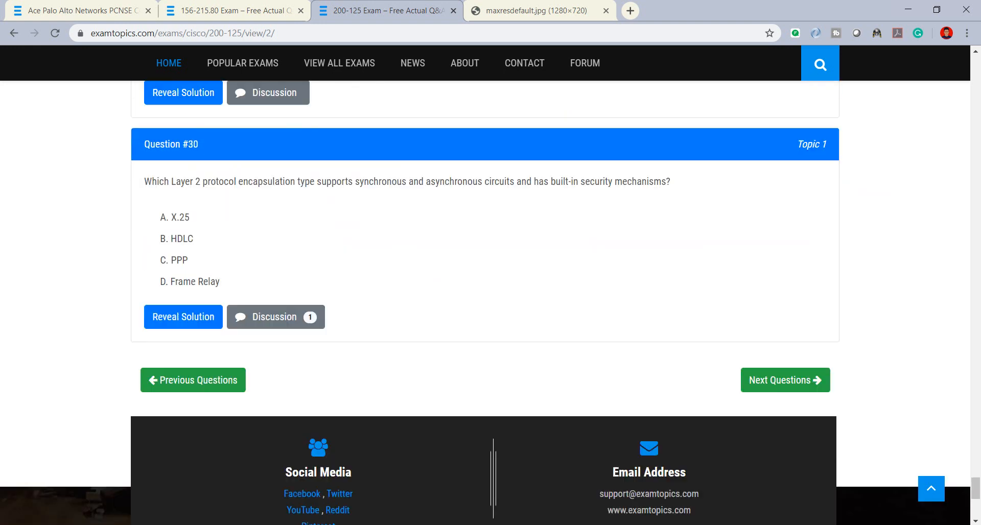
scroll("up", 3)
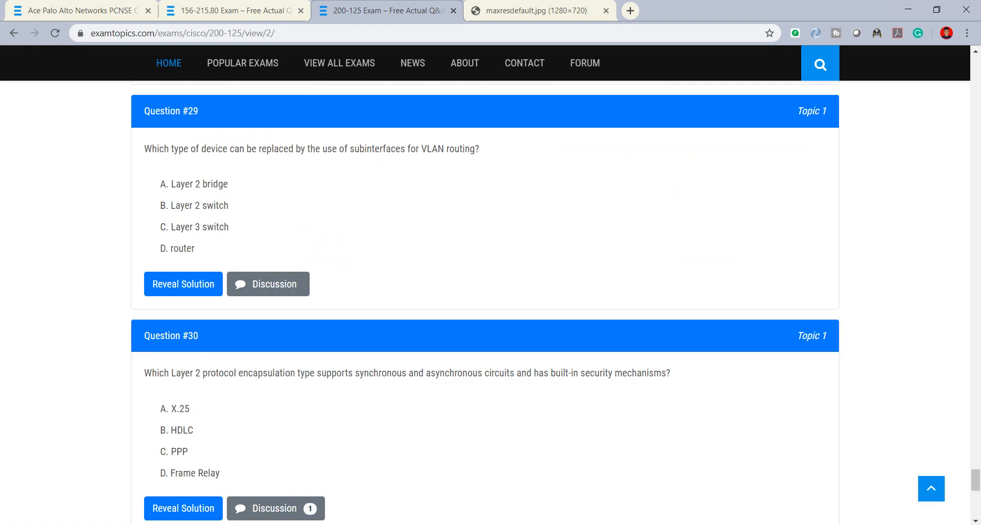